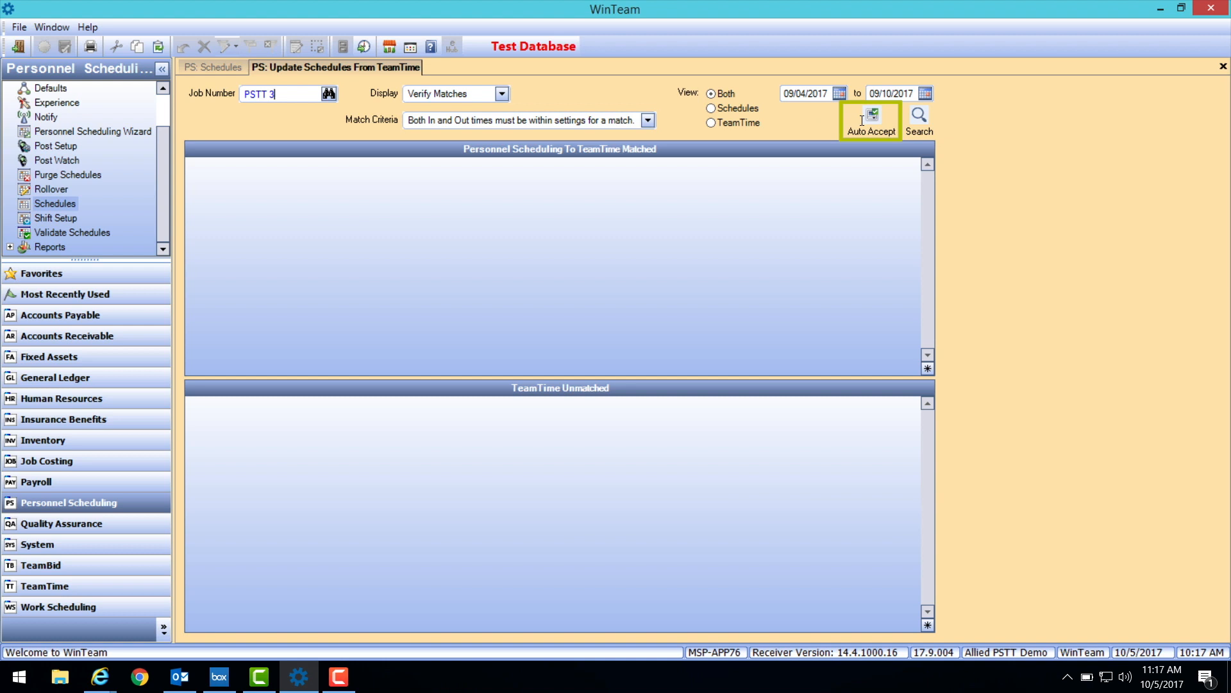
Start Auto Accept of all valid matches for job PSTT 3.
left_click(869, 117)
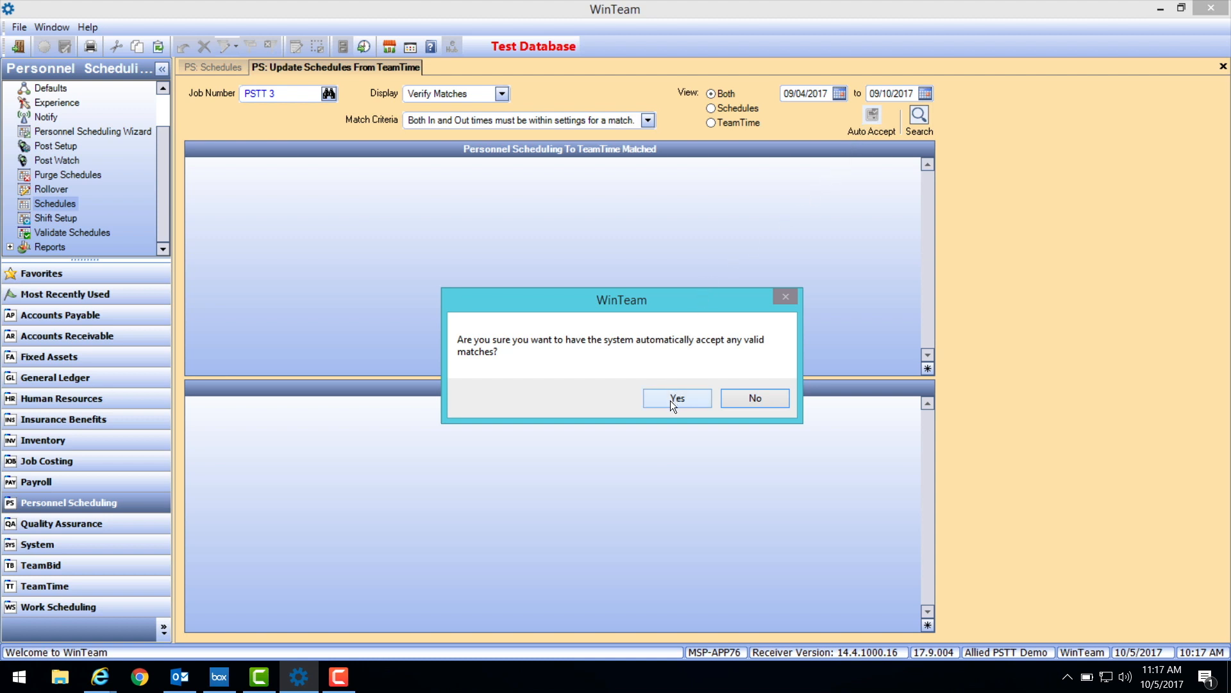
Confirm Yes to automatically accept the valid matches.
left_click(676, 397)
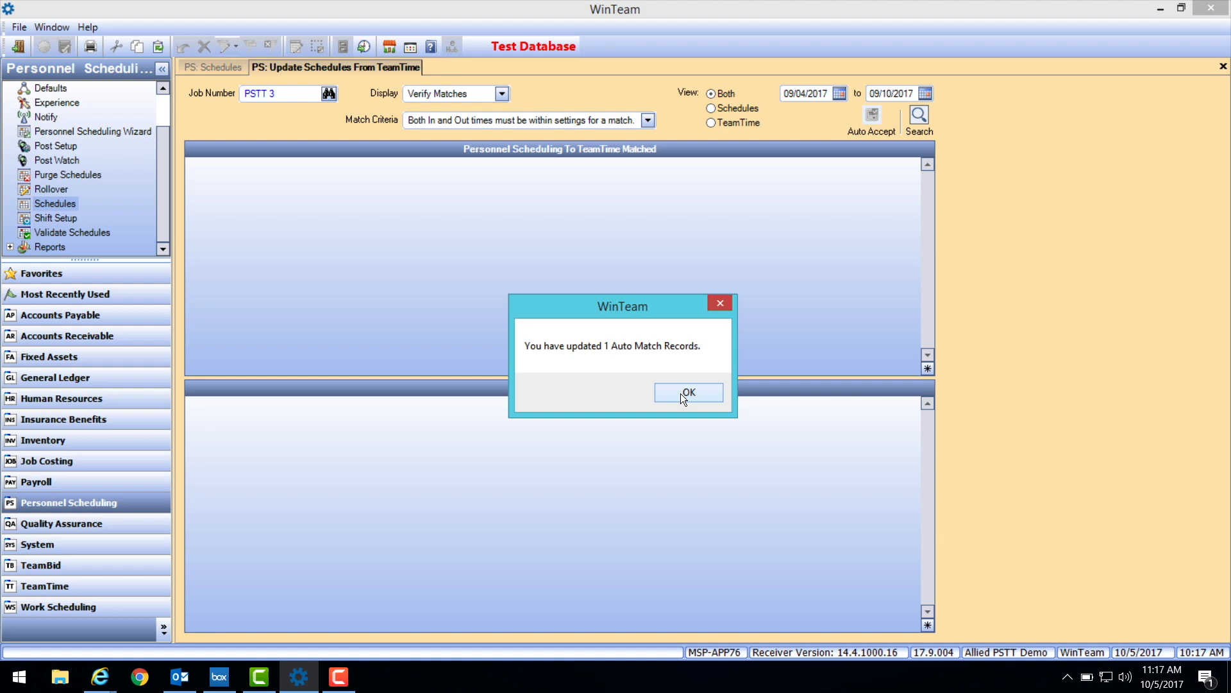
Dismiss the '1 auto match record updated' notice and show the accepted automatic schedule matches.
left_click(689, 392)
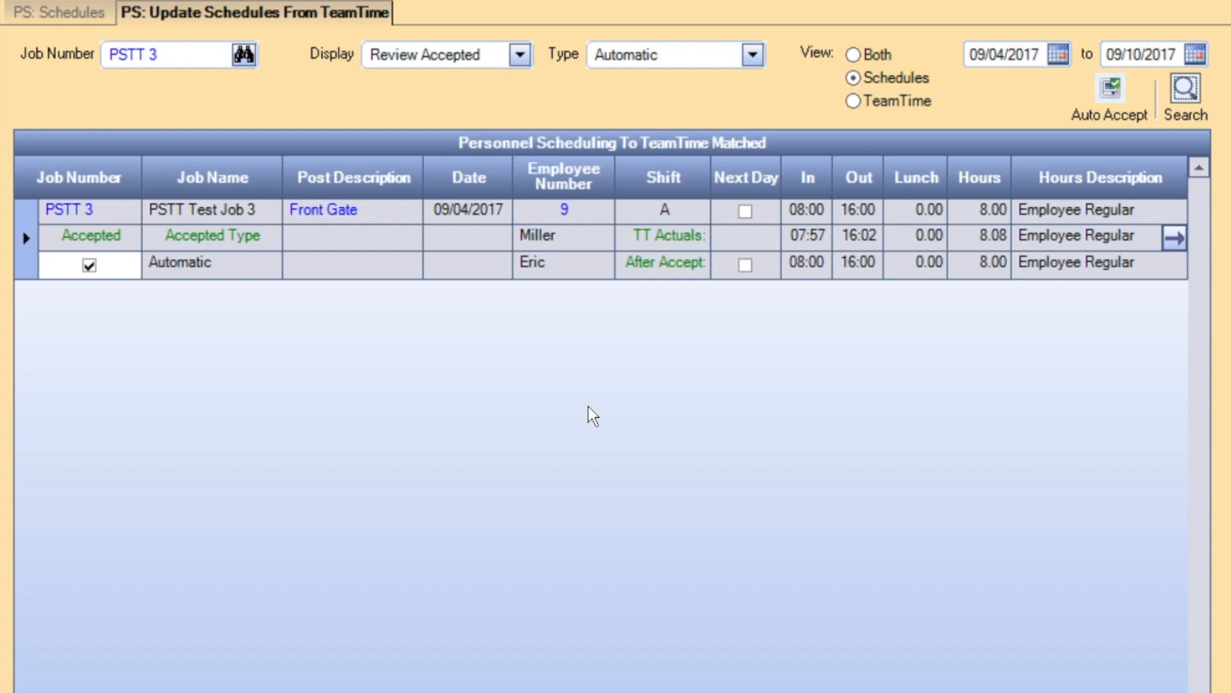
left_click(663, 236)
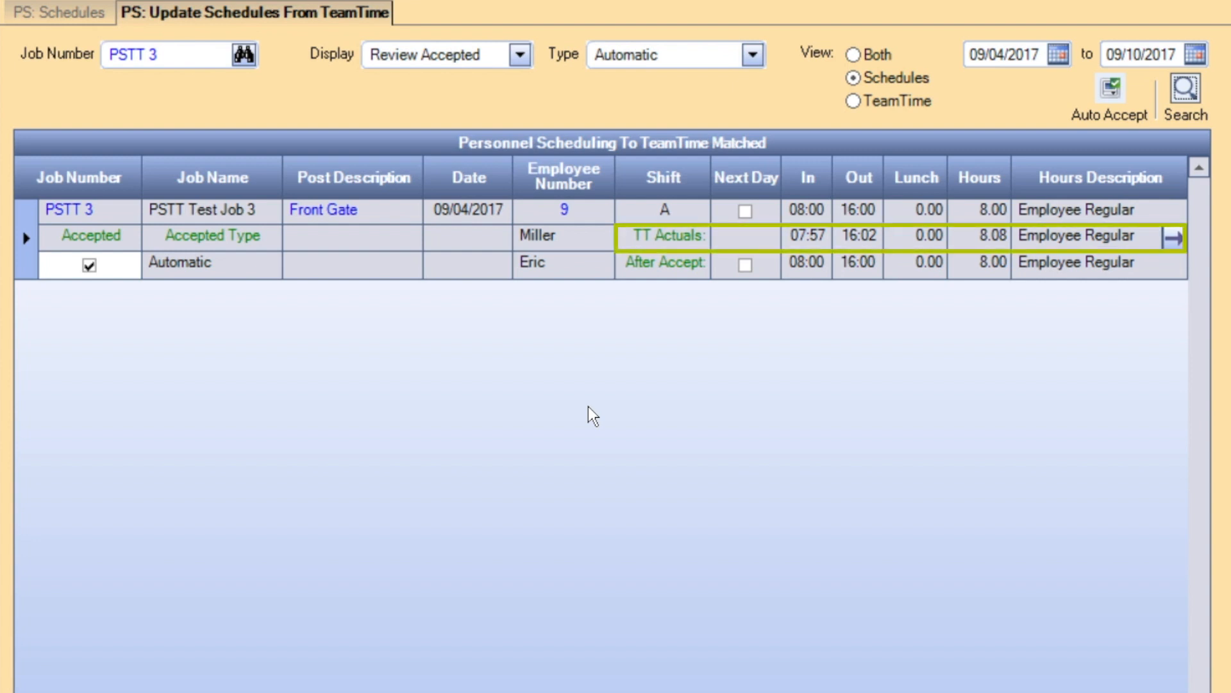